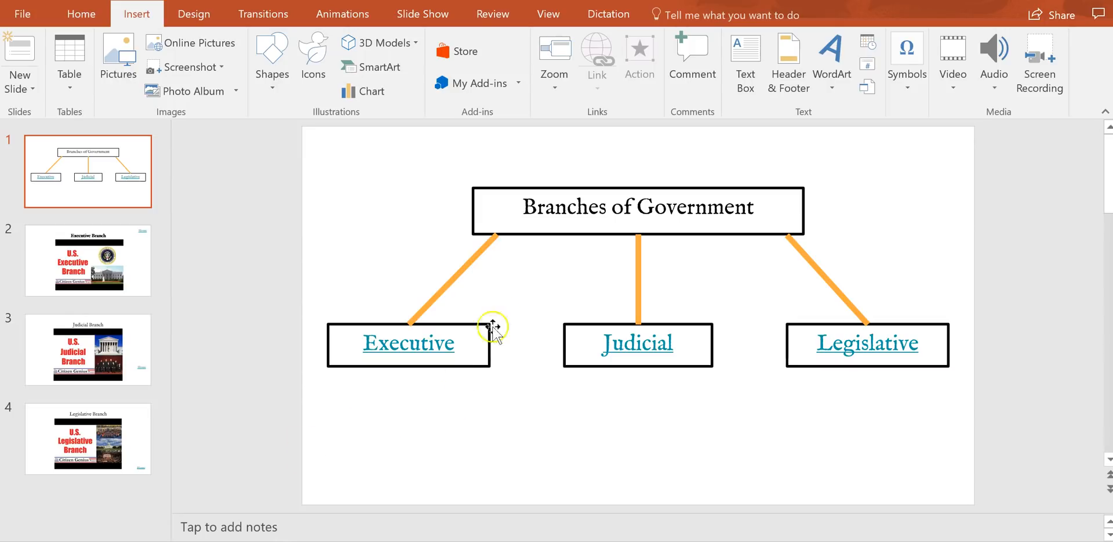
{"action": "mouse_move", "coordinate": [520, 300]}
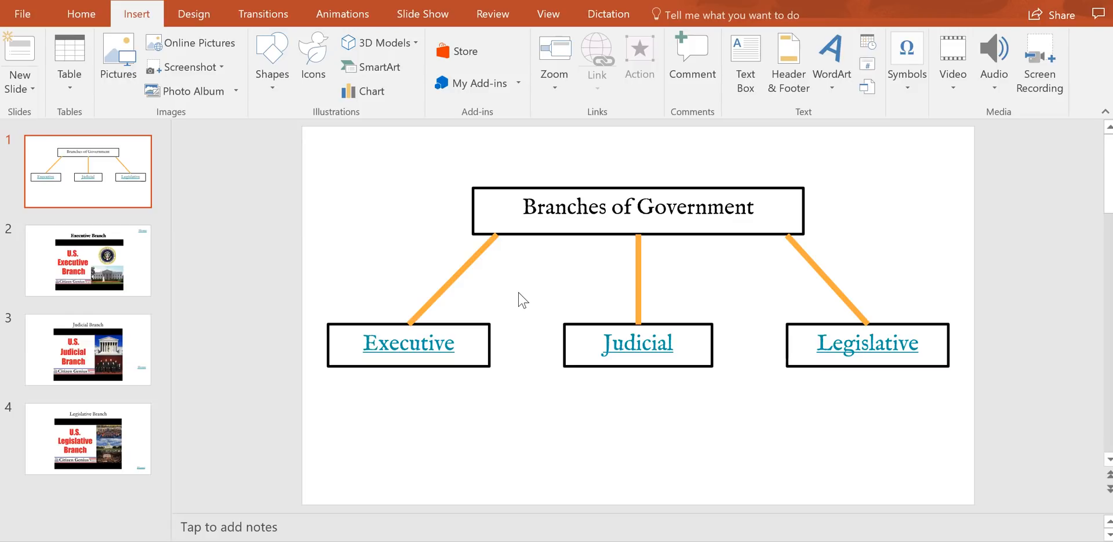
Step: Select the Executive label text in the diagram's left box on slide 1
{"action": "left_click", "coordinate": [507, 304]}
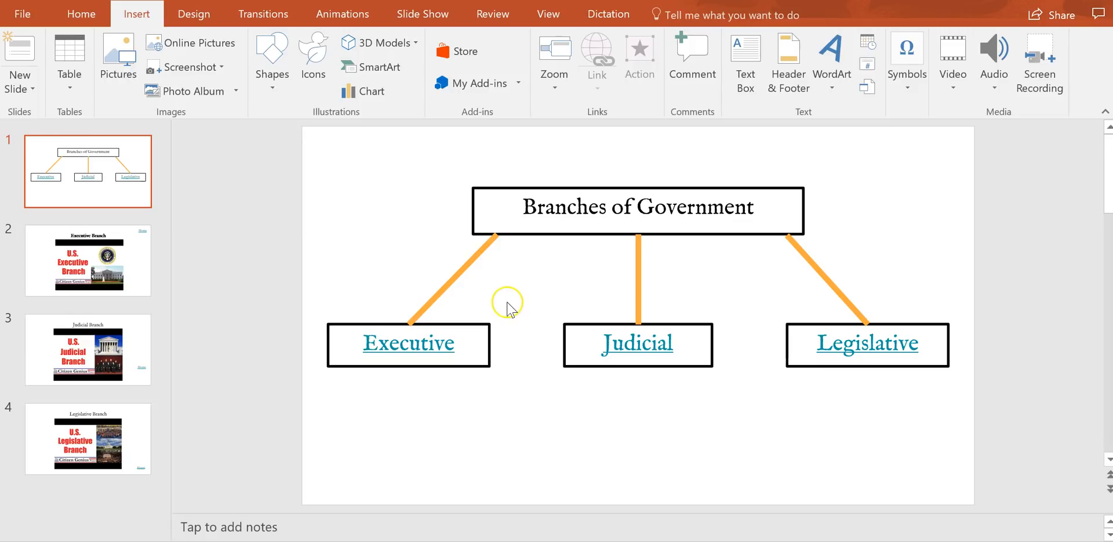
{"action": "mouse_move", "coordinate": [246, 311]}
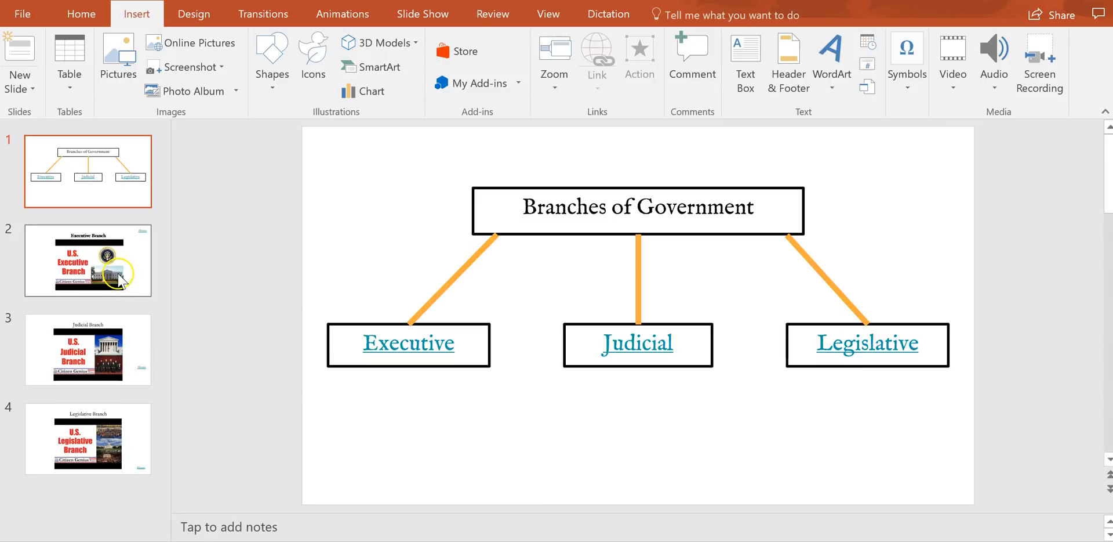
{"action": "mouse_move", "coordinate": [351, 359]}
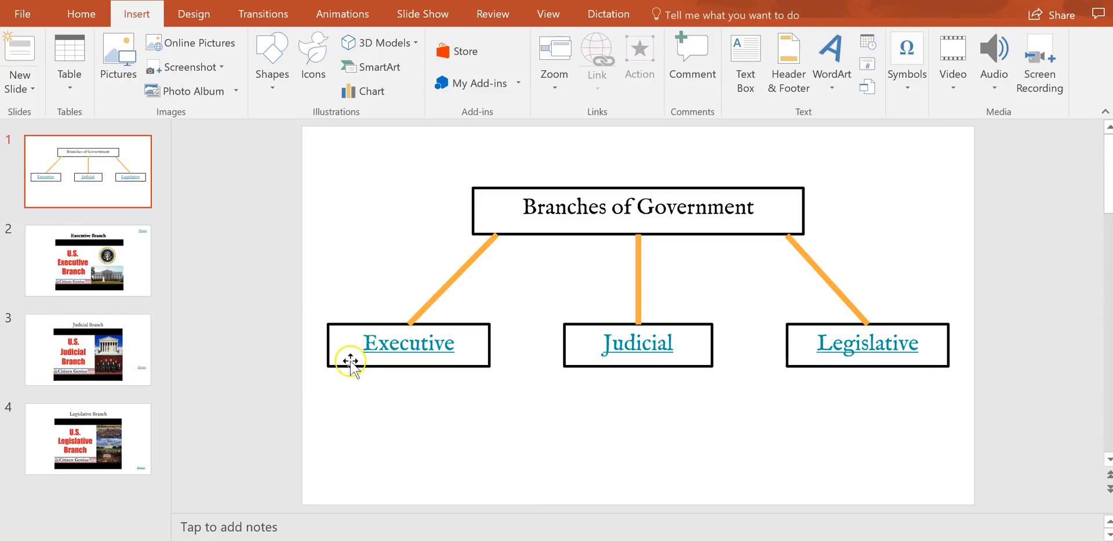
{"action": "mouse_move", "coordinate": [359, 349]}
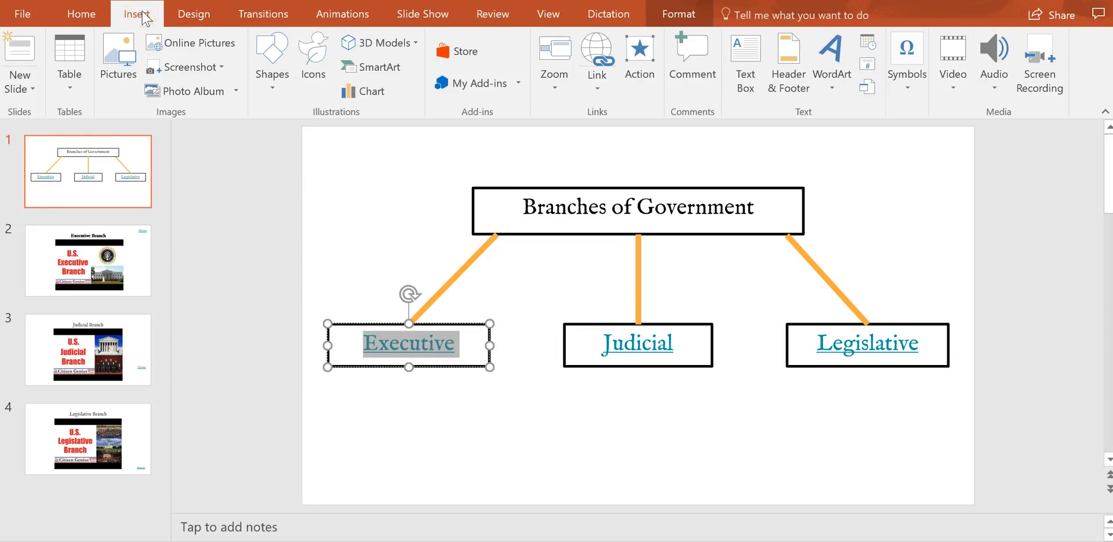
Step: Link the Executive text to the '2. Executive Branch' slide and display that slide
{"action": "left_click", "coordinate": [597, 55]}
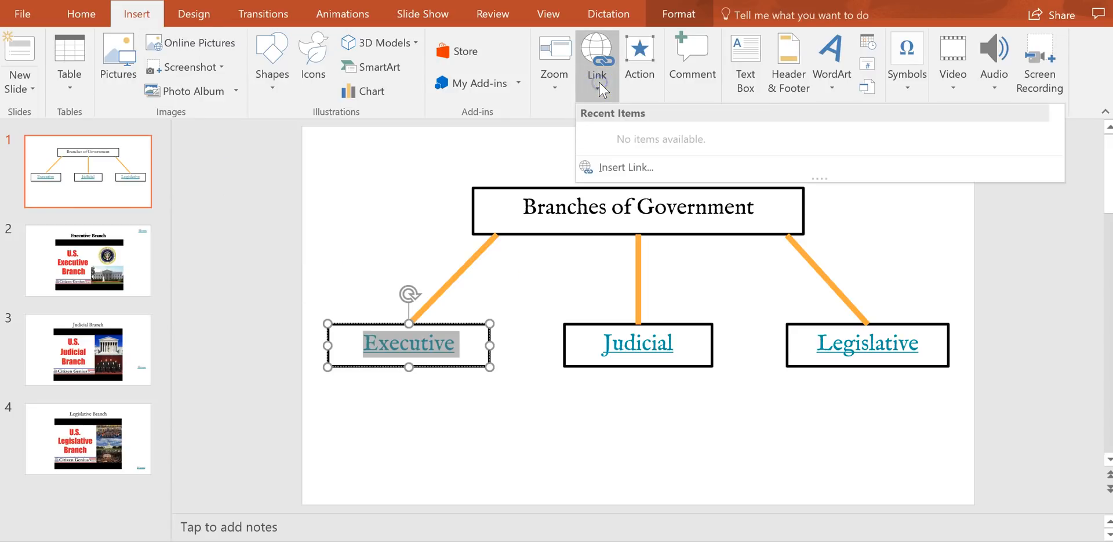
{"action": "left_click", "coordinate": [625, 167]}
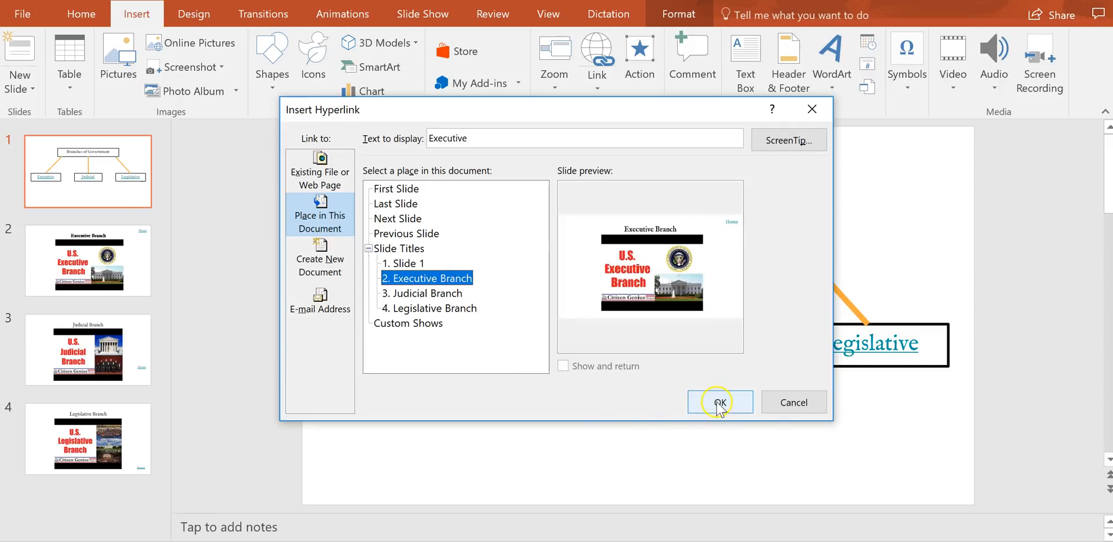
{"action": "left_click", "coordinate": [721, 402]}
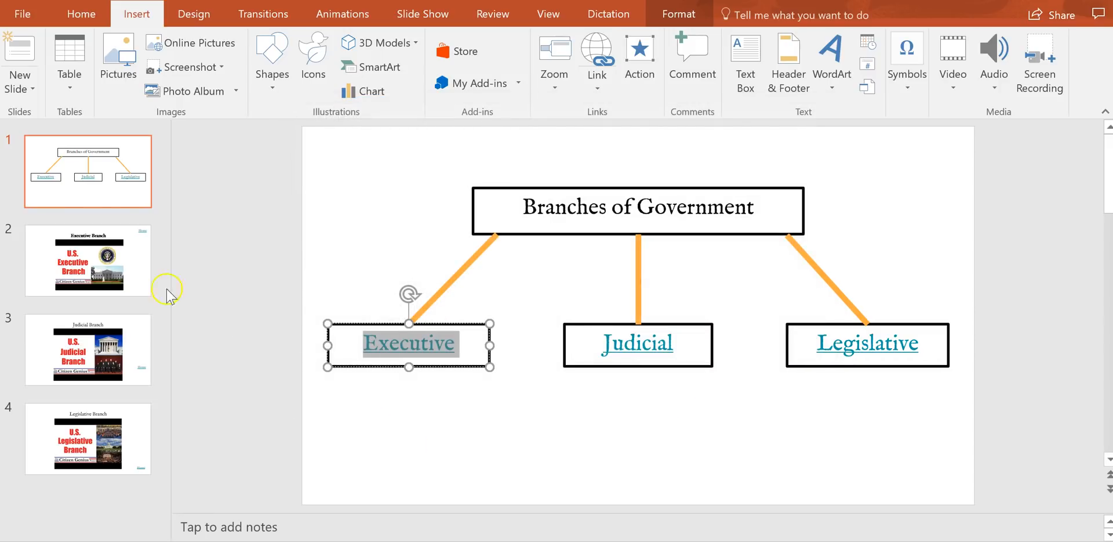
{"action": "left_click", "coordinate": [88, 261]}
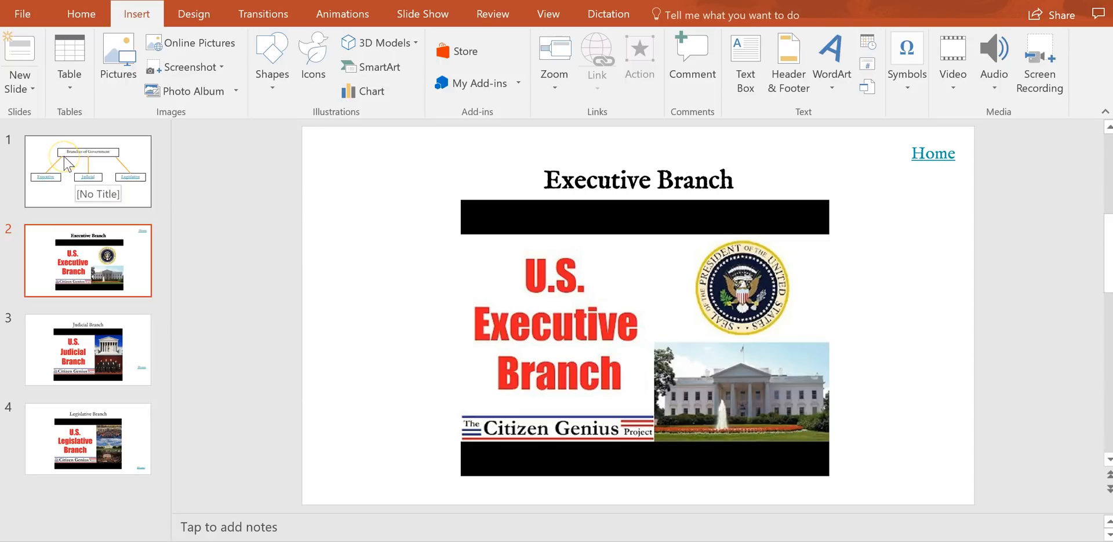
Step: Select the word Home on the Executive Branch slide
{"action": "left_click", "coordinate": [932, 155]}
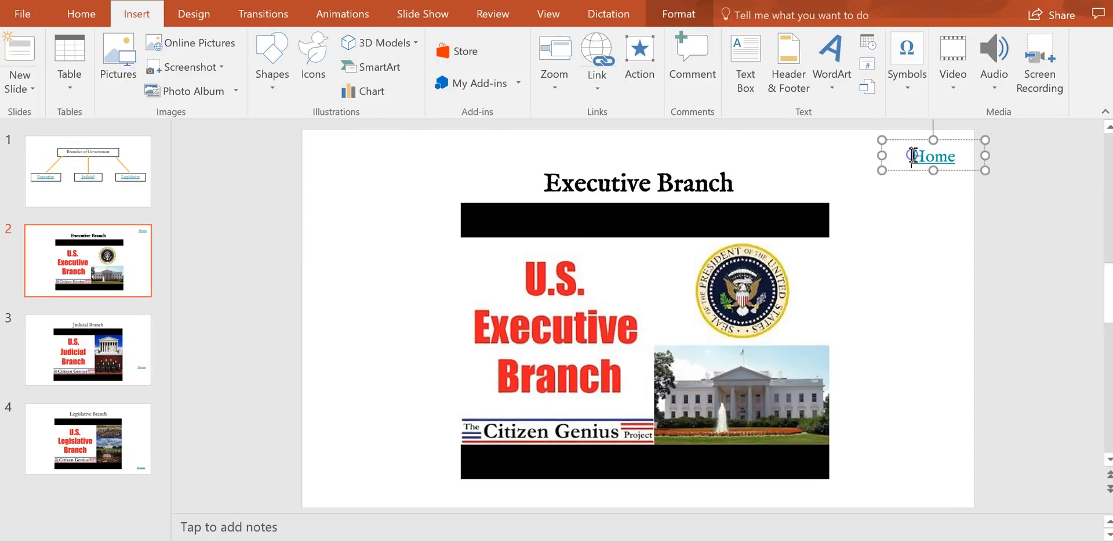
{"action": "double_click", "coordinate": [933, 156]}
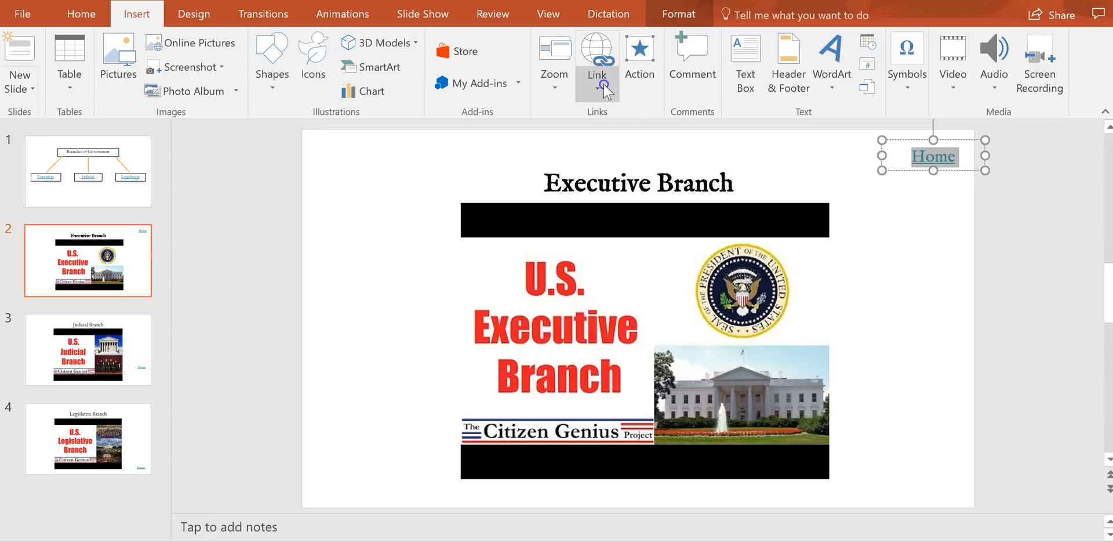
Step: Link Home to '1. Slide 1' within this document
{"action": "left_click", "coordinate": [597, 55]}
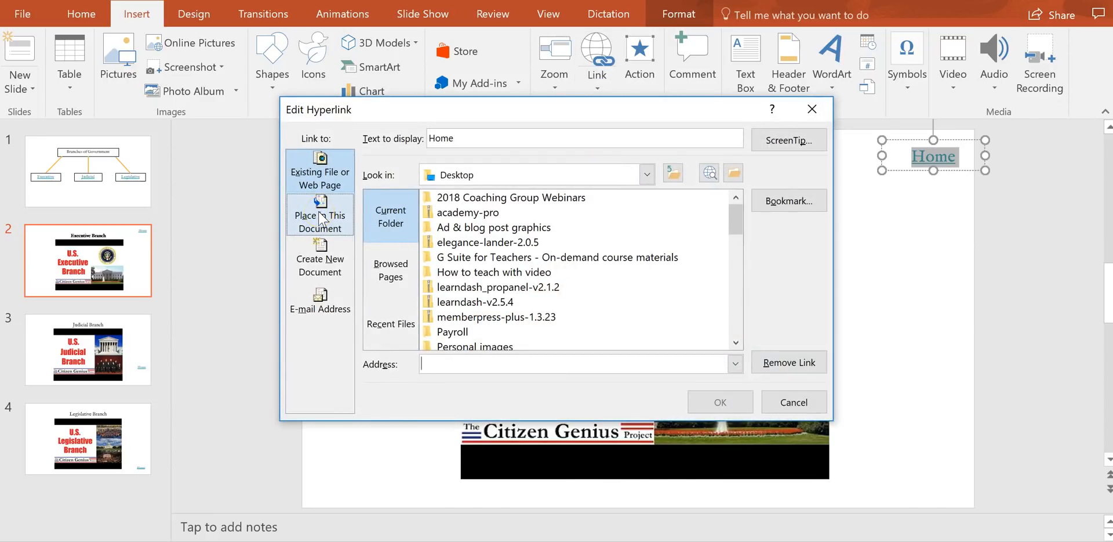
{"action": "left_click", "coordinate": [320, 214]}
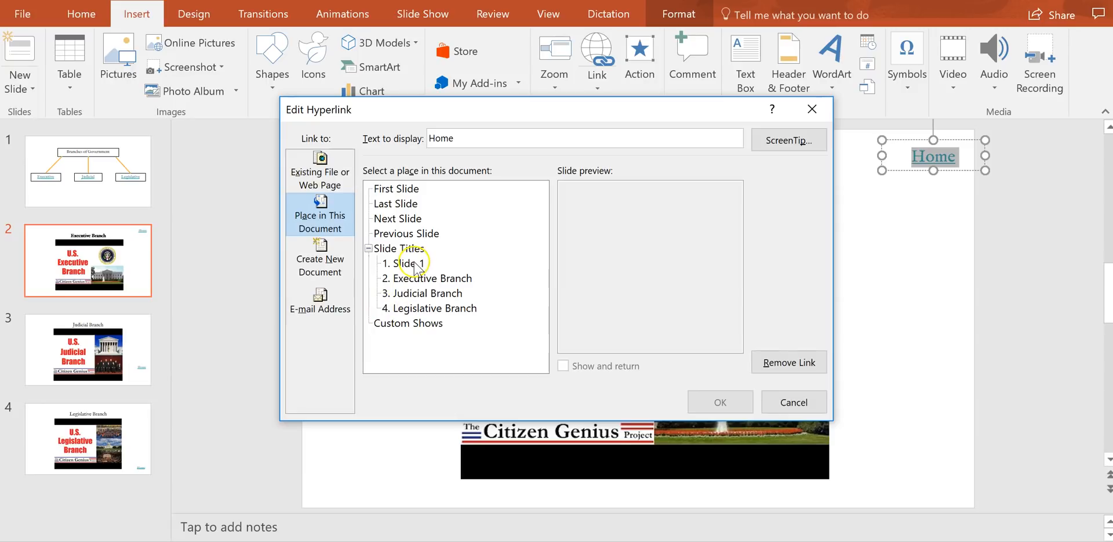
{"action": "left_click", "coordinate": [407, 263]}
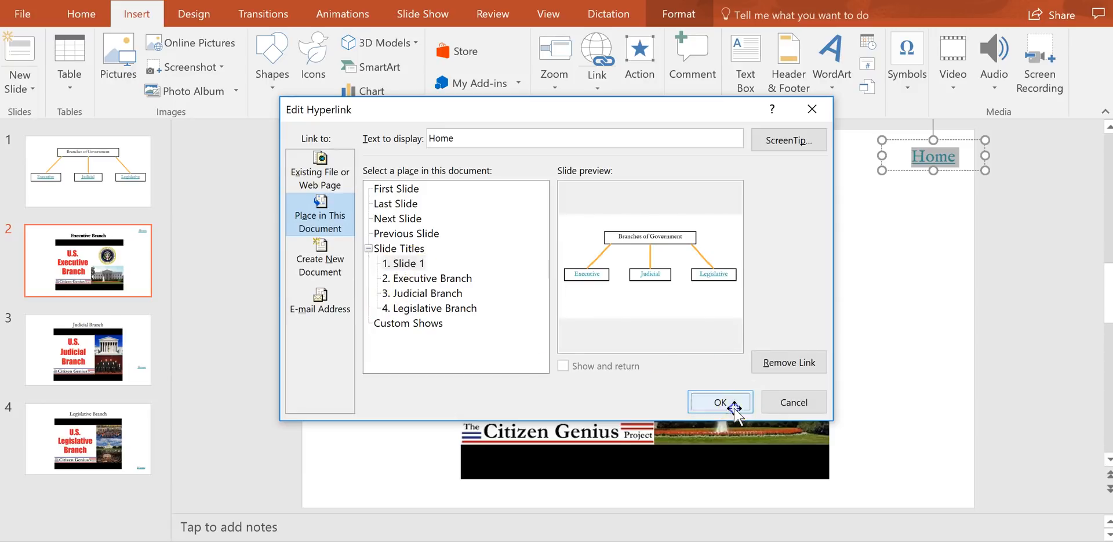
{"action": "left_click", "coordinate": [720, 402]}
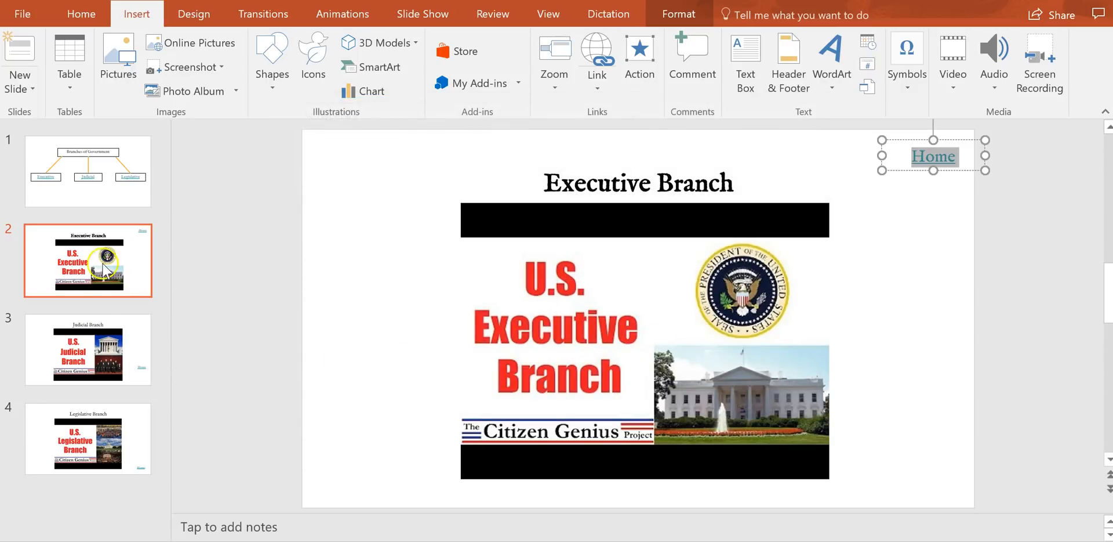
{"action": "mouse_move", "coordinate": [109, 277]}
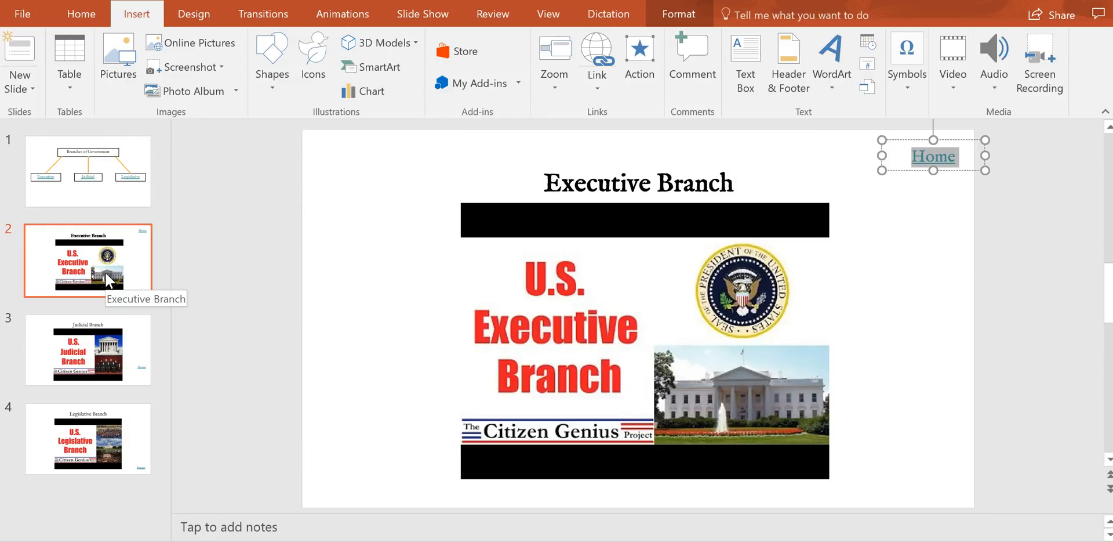
{"action": "mouse_move", "coordinate": [144, 358]}
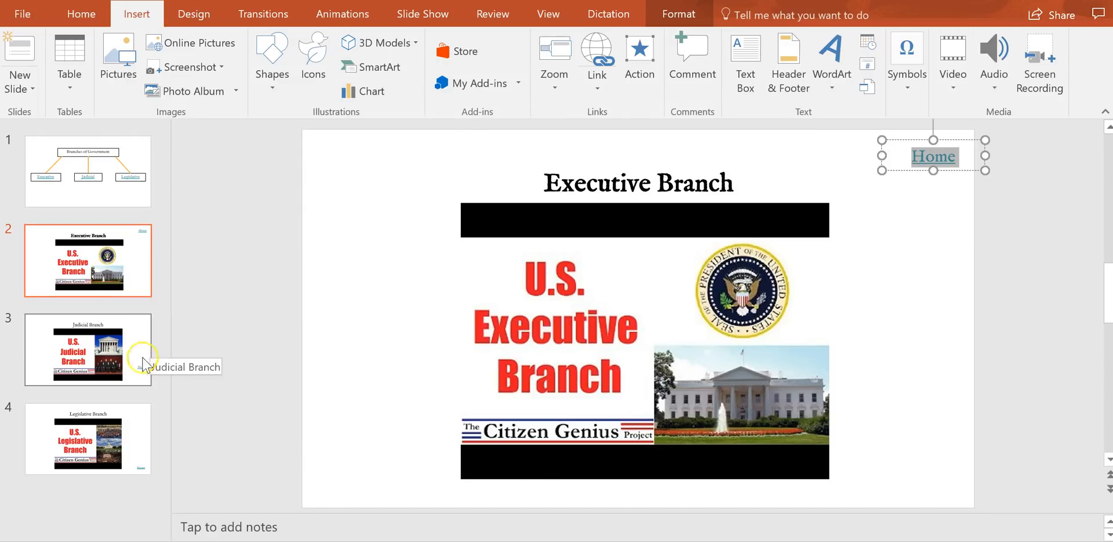
Step: Review the Judicial and Legislative Branch slides, then return to slide 1
{"action": "left_click", "coordinate": [88, 350]}
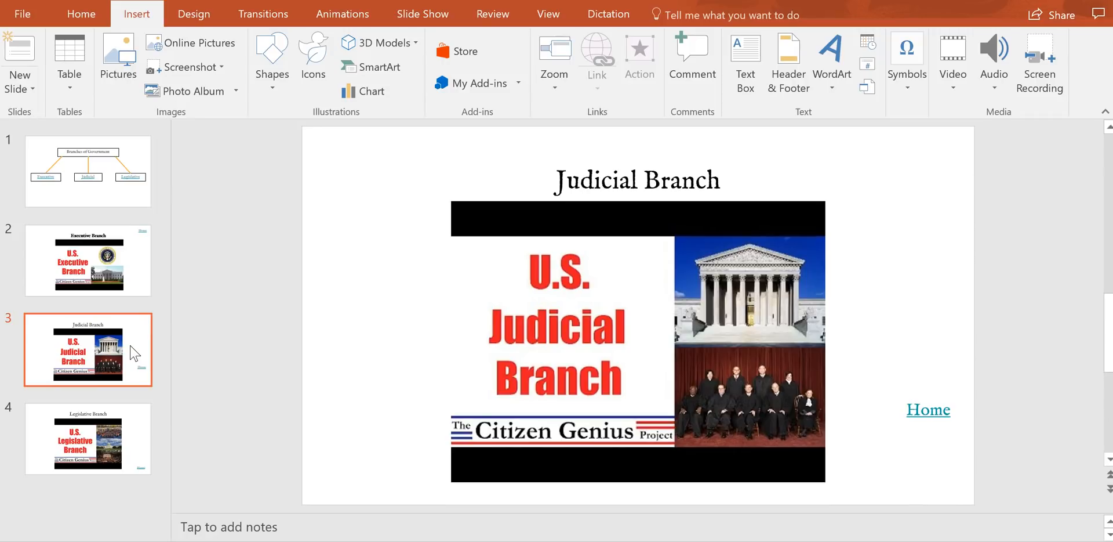
{"action": "left_click", "coordinate": [88, 438]}
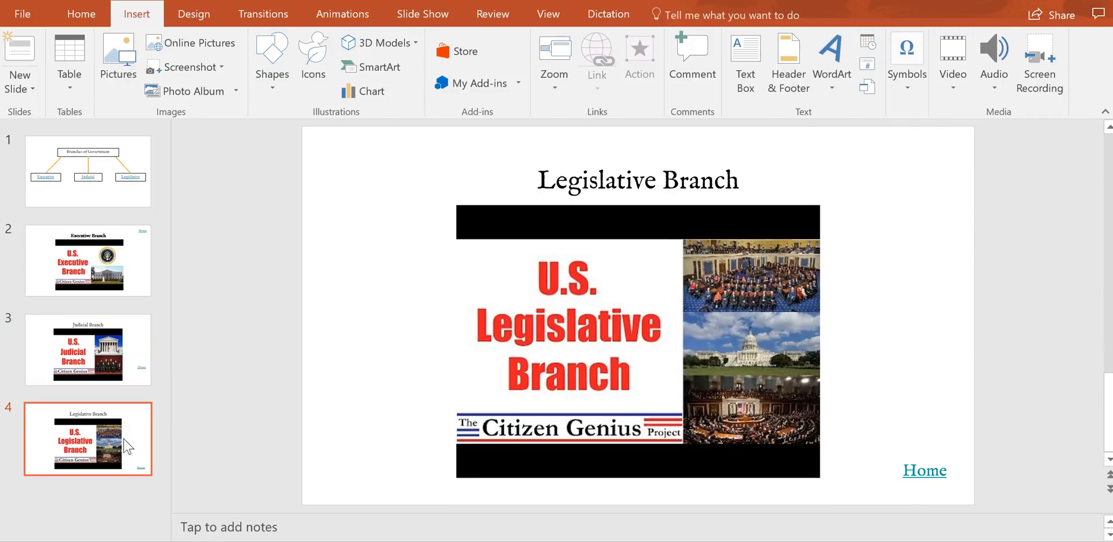
{"action": "left_click", "coordinate": [87, 170]}
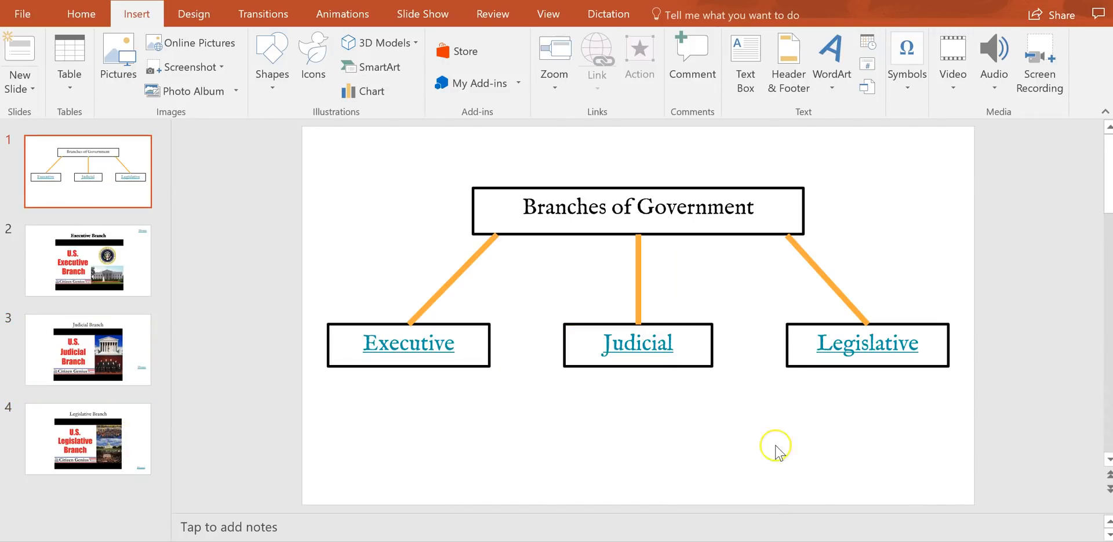
Step: Link the Judicial label in the middle box to the '3. Judicial Branch' slide
{"action": "left_click", "coordinate": [638, 344]}
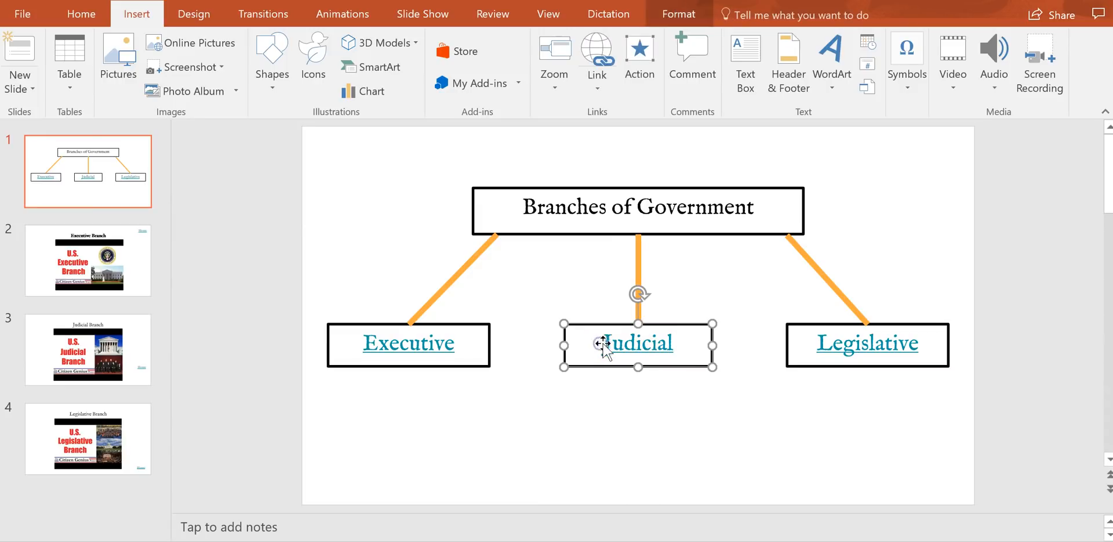
{"action": "double_click", "coordinate": [637, 344]}
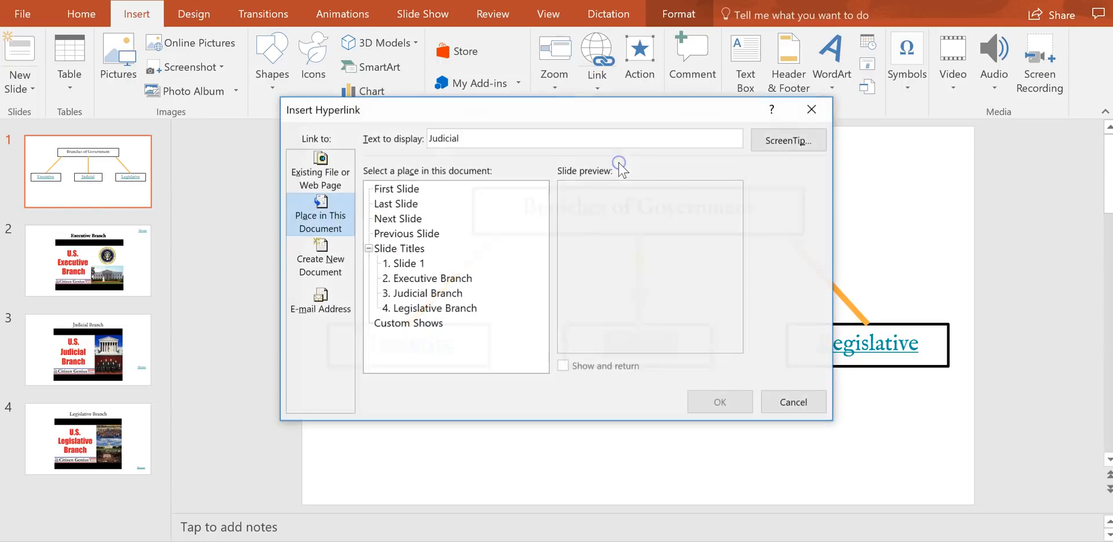
{"action": "left_click", "coordinate": [421, 293]}
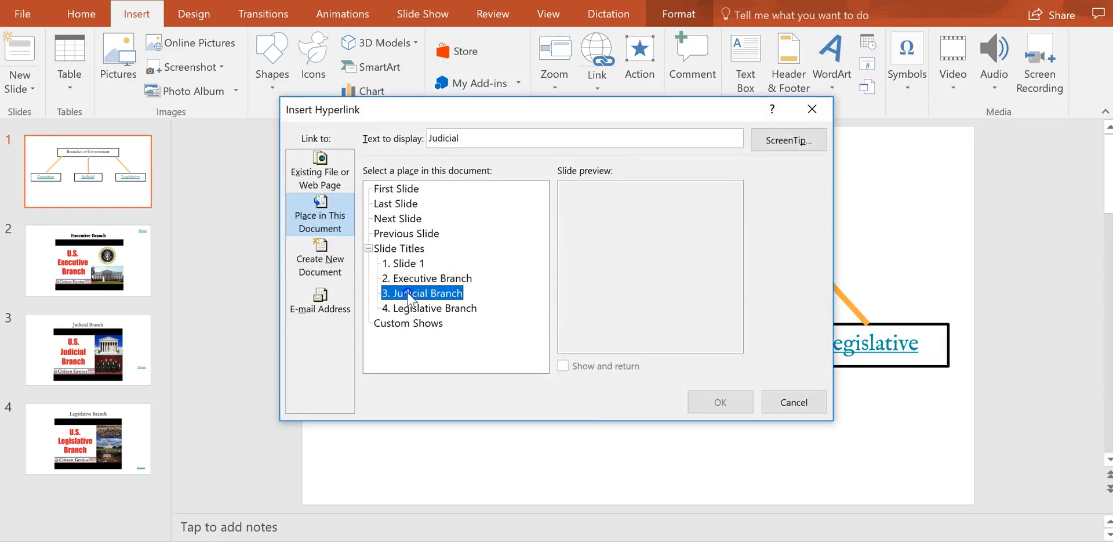
{"action": "left_click", "coordinate": [721, 401]}
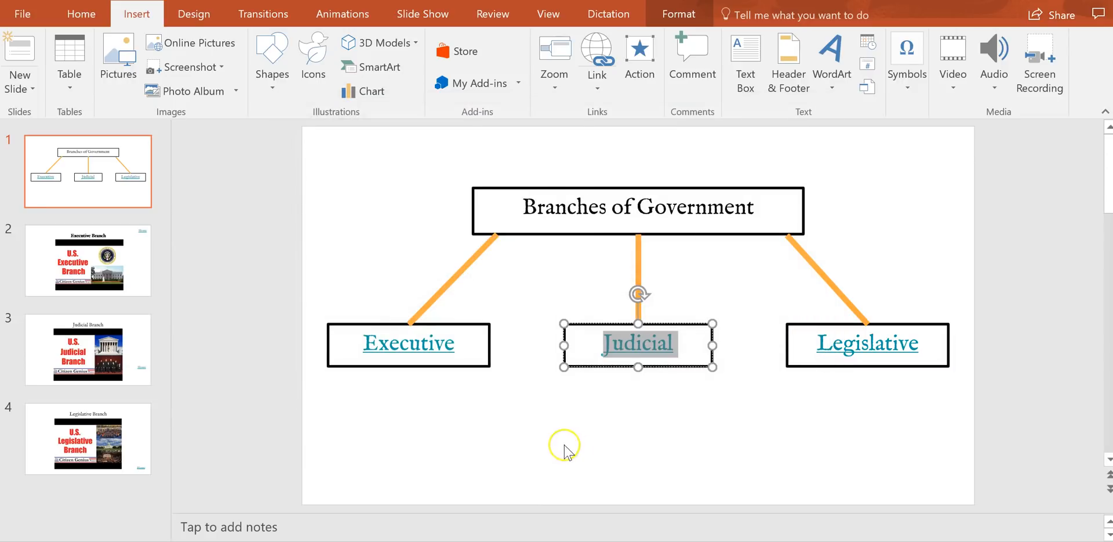
{"action": "left_click", "coordinate": [565, 446]}
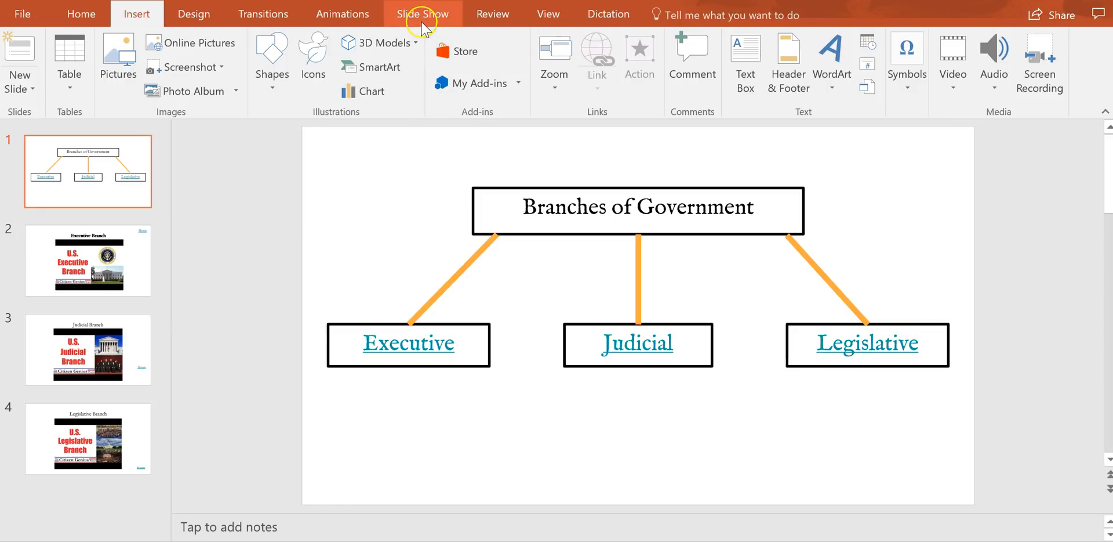
Step: Bring up the slide show controls to start the presentation
{"action": "left_click", "coordinate": [409, 343]}
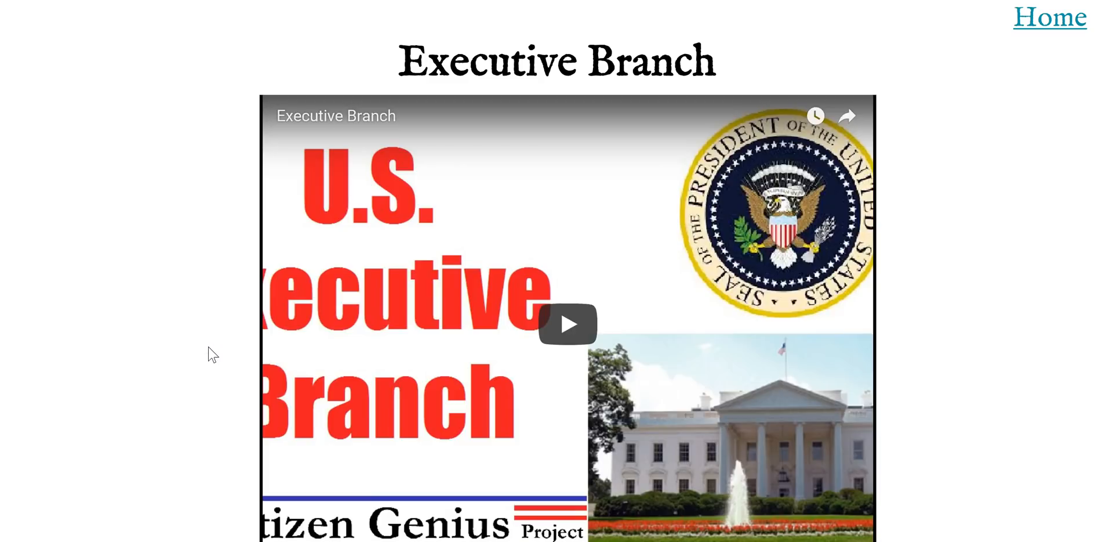